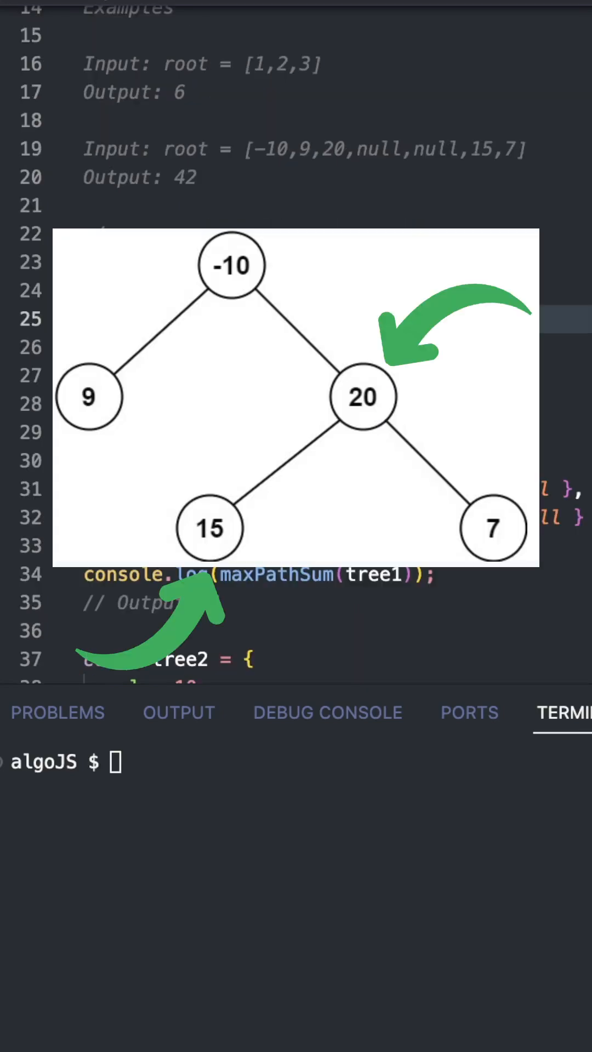
- Scroll down to the empty maxPathSum(root) function below the test trees
scroll(down, 3)
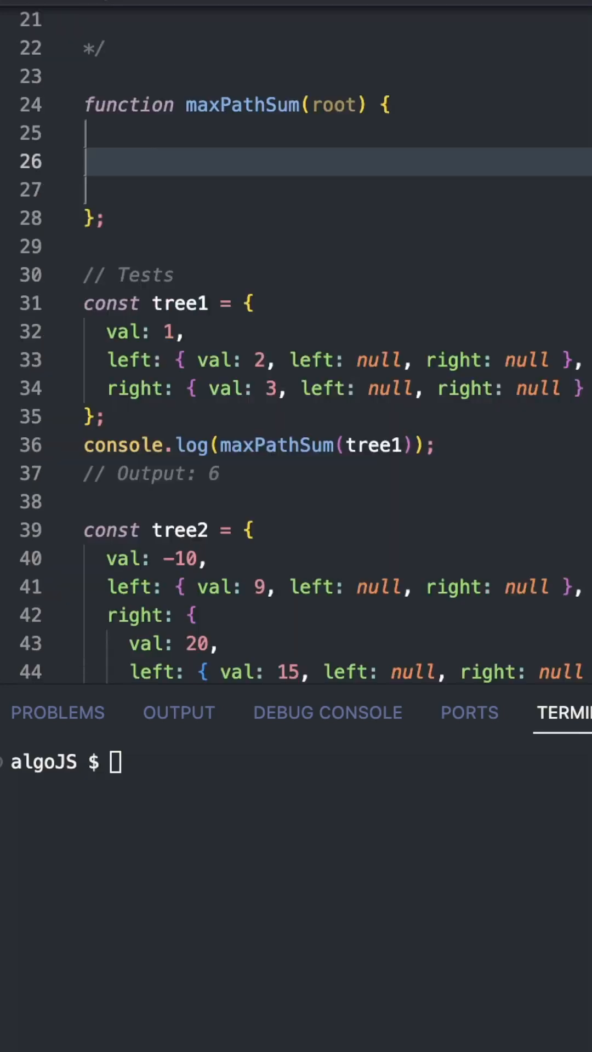
- Add 'let maxSum = -Infinity;', a dfs(root) helper with 'if(!root) return 0;', and call dfs(root)
text(let maxSum =)
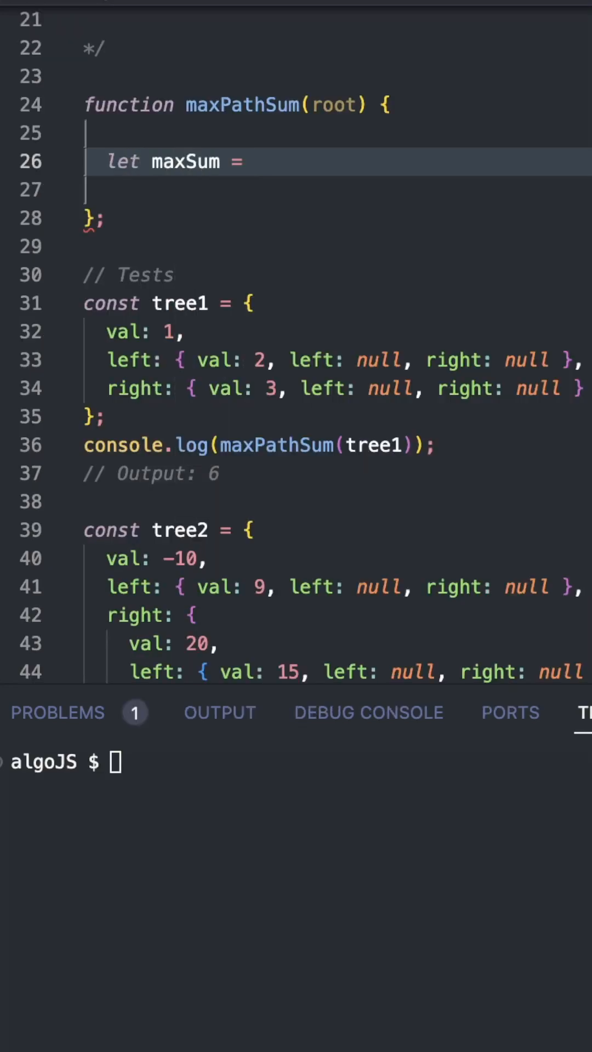
text(-Infinity;)
text(dfs()
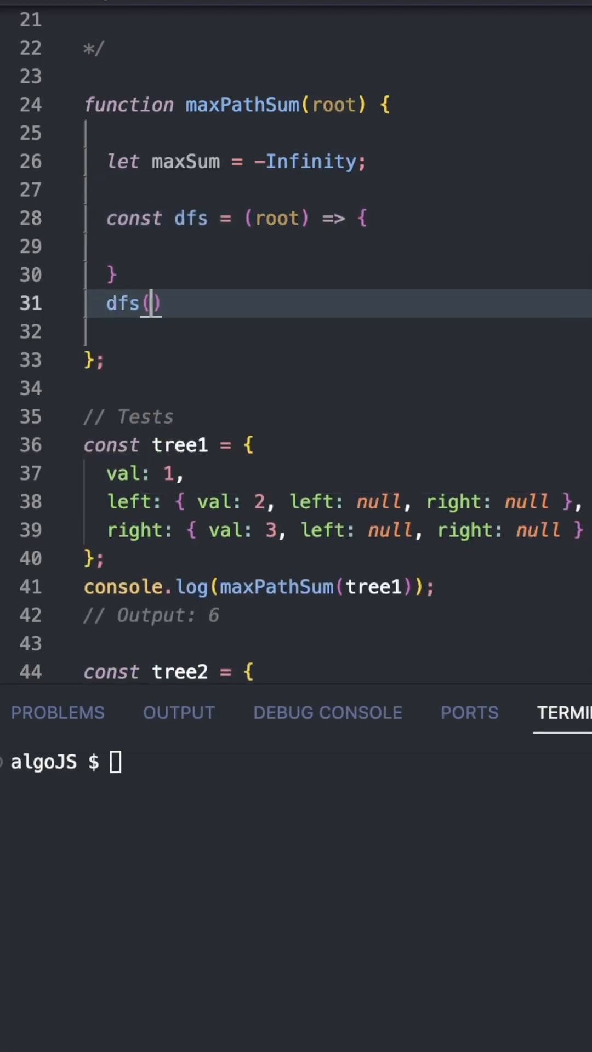
text(if()
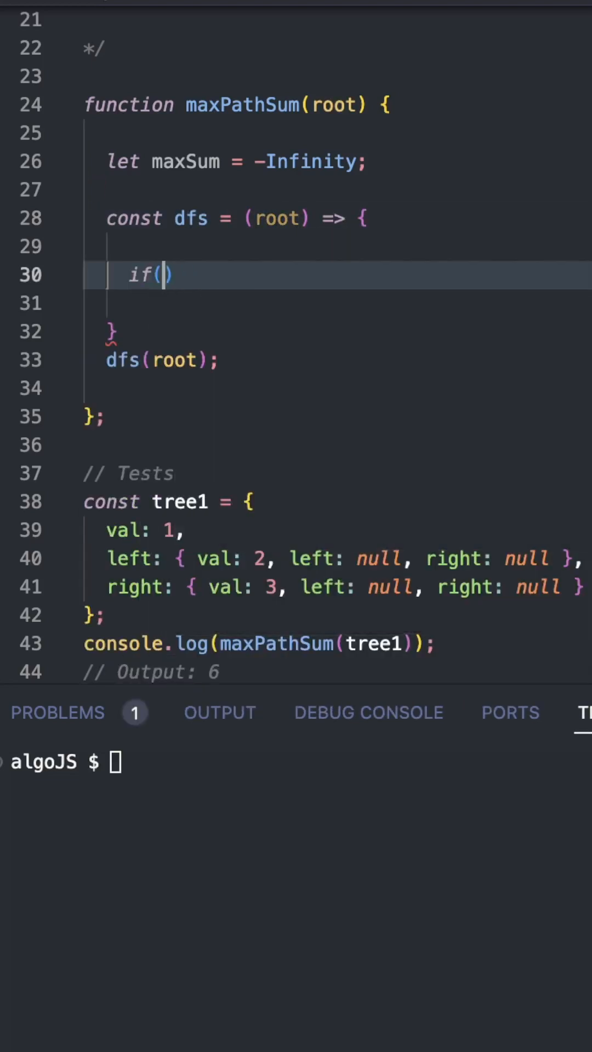
text(!root) return 0;)
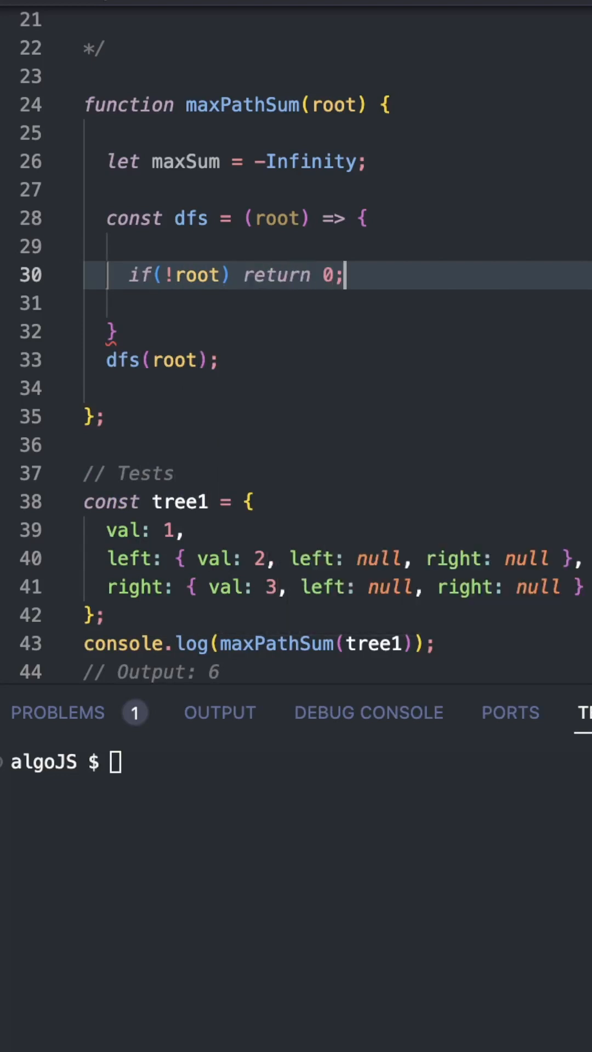
- Compute left and right as Math.max(0, dfs(child)) and begin the maxSum = Math.max line
key(enter)
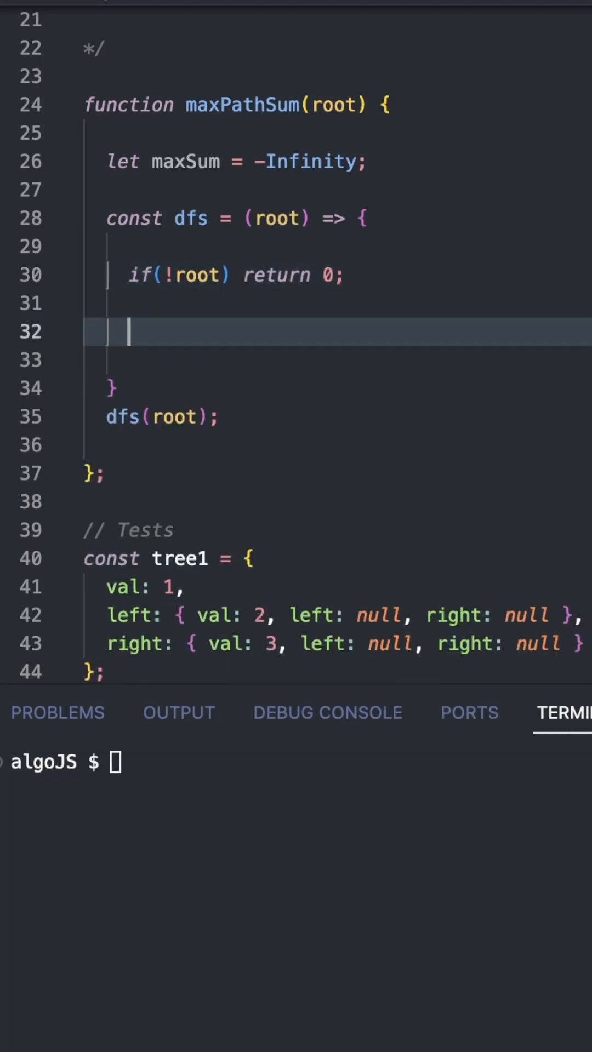
text(let left = dfs(root.left))
text(let right = Math.max(0,)
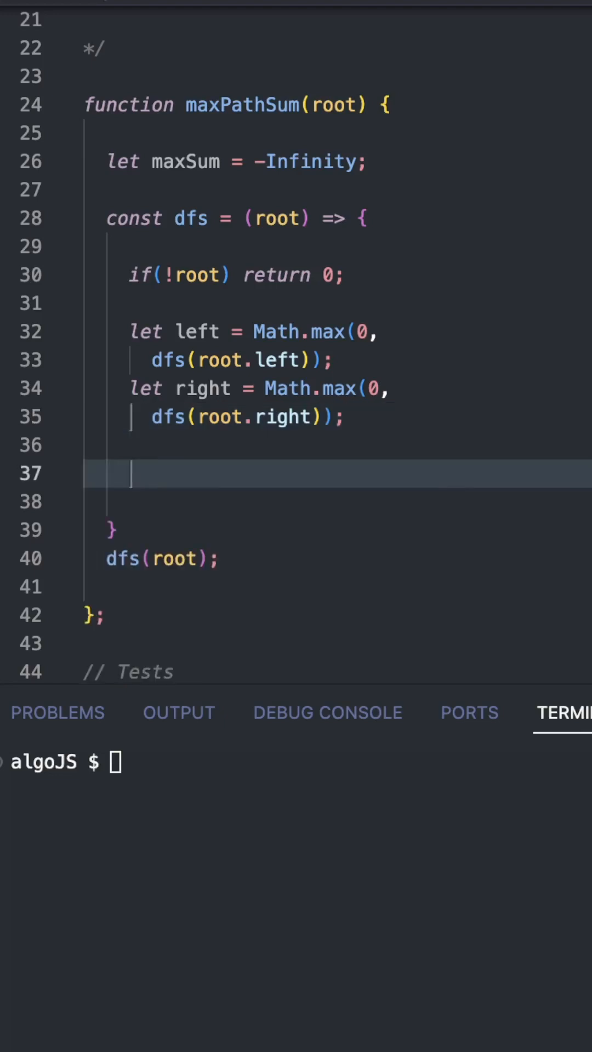
text(maxSum = Math.max(maxSum,)
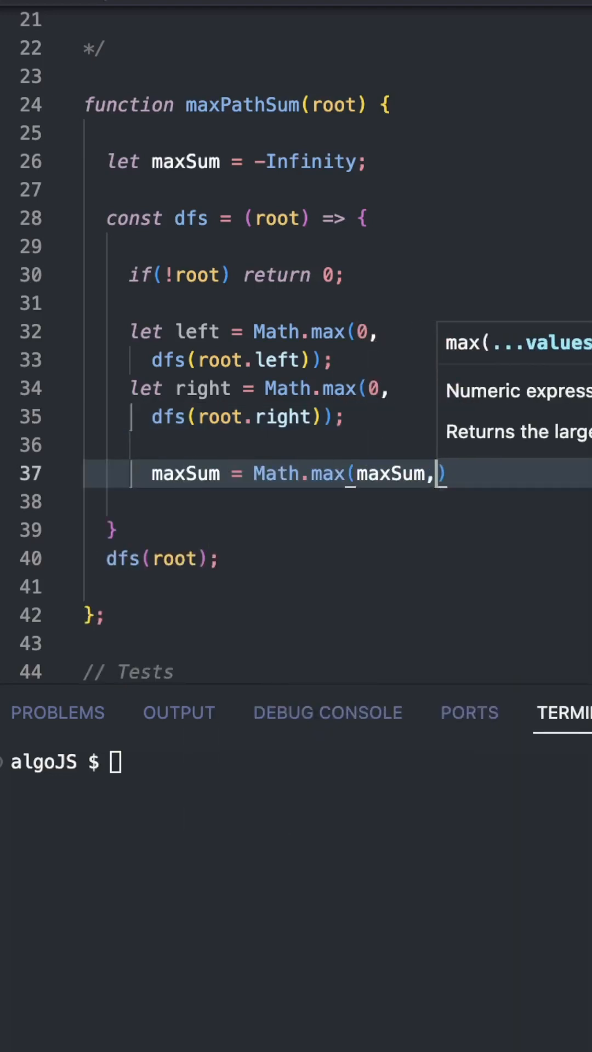
- Finish 'maxSum = Math.max(maxSum, left + right + root.val);' and start a new Math line
text(lef)
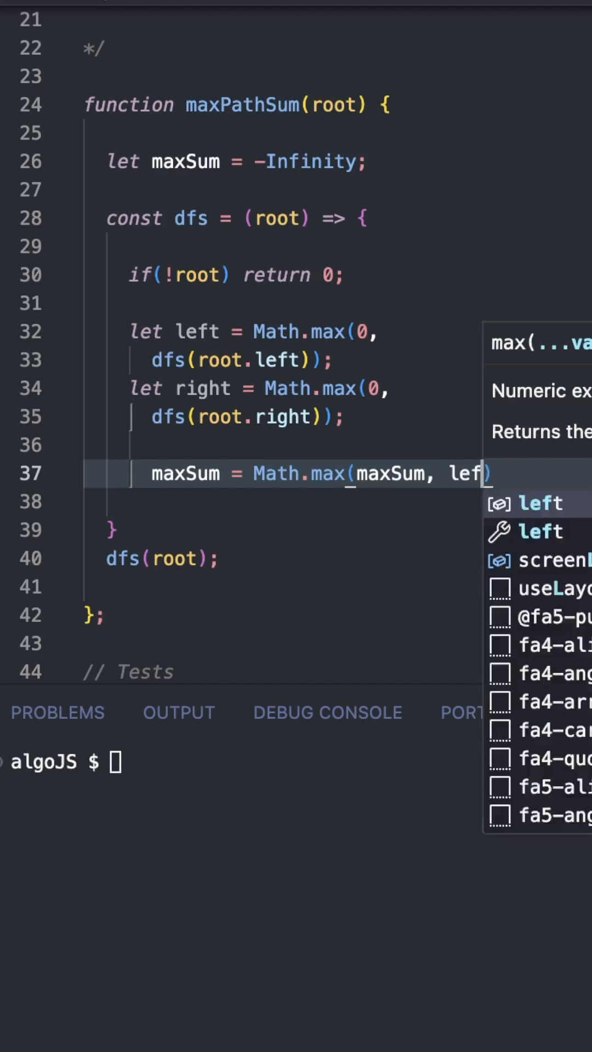
text(left + right + root.val);)
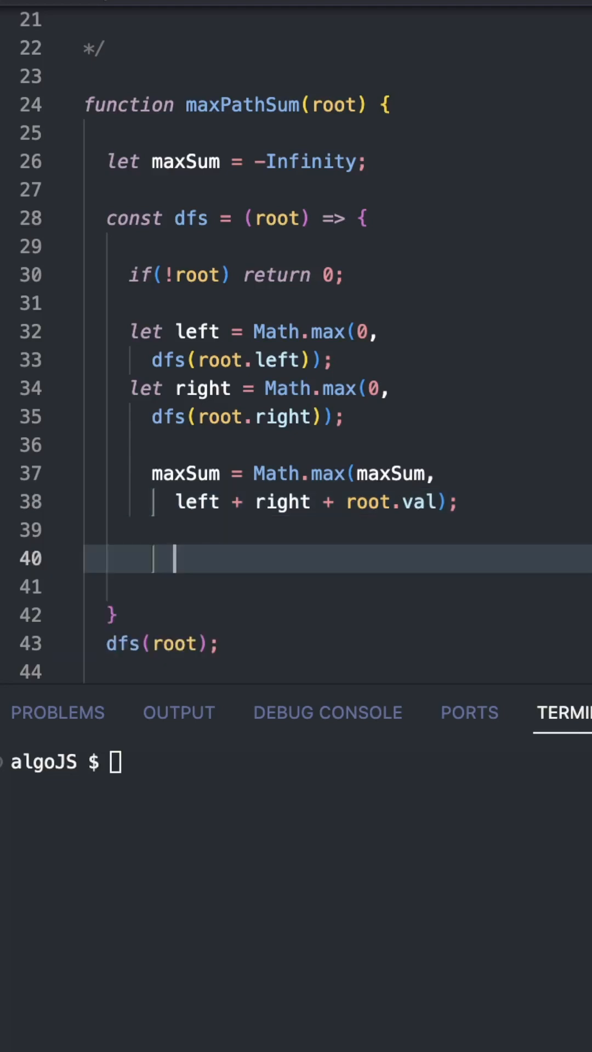
text(Math)
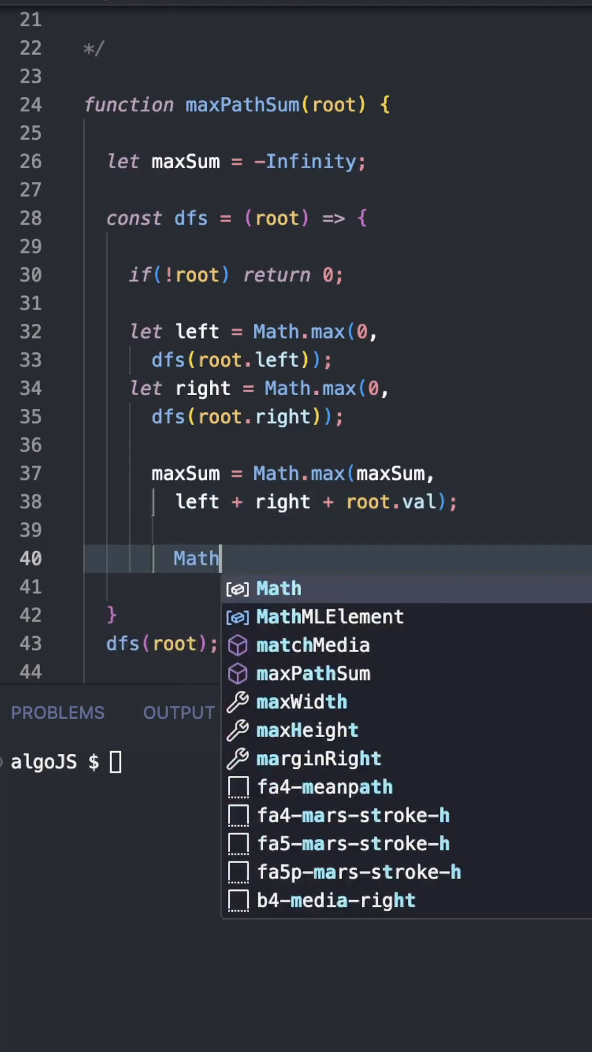